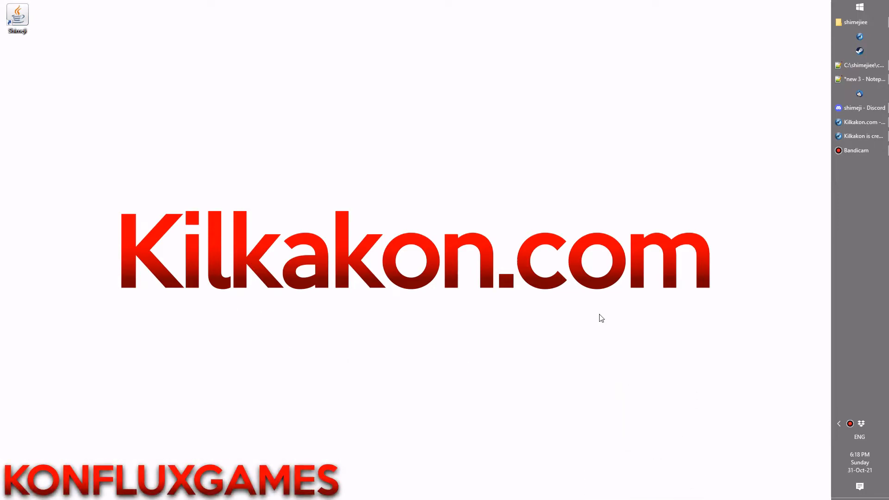
pyautogui.moveTo(808, 129)
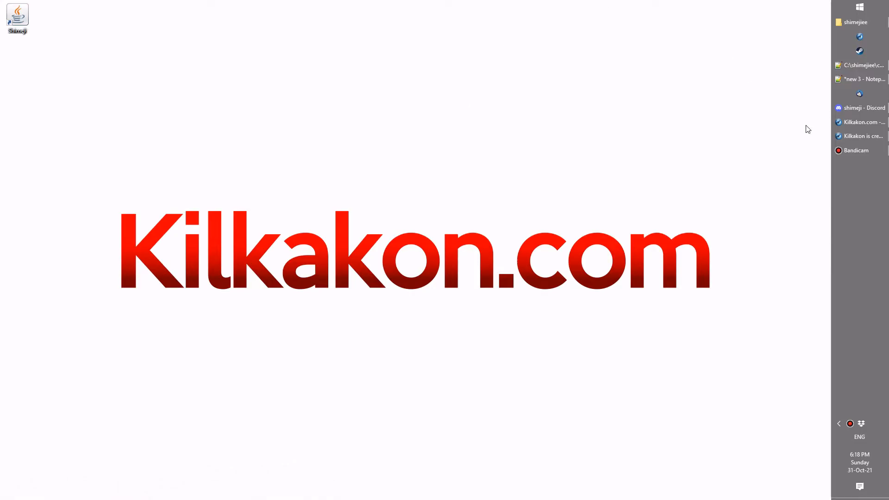
# Bring the Shimeji-ee Desktop Pet download page on kilkakon.com forward in IceDragon.
pyautogui.click(859, 121)
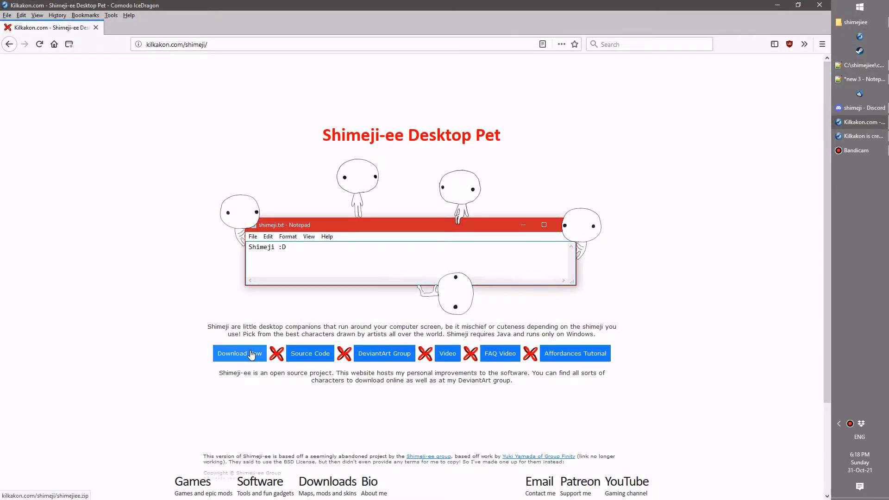
pyautogui.moveTo(707, 66)
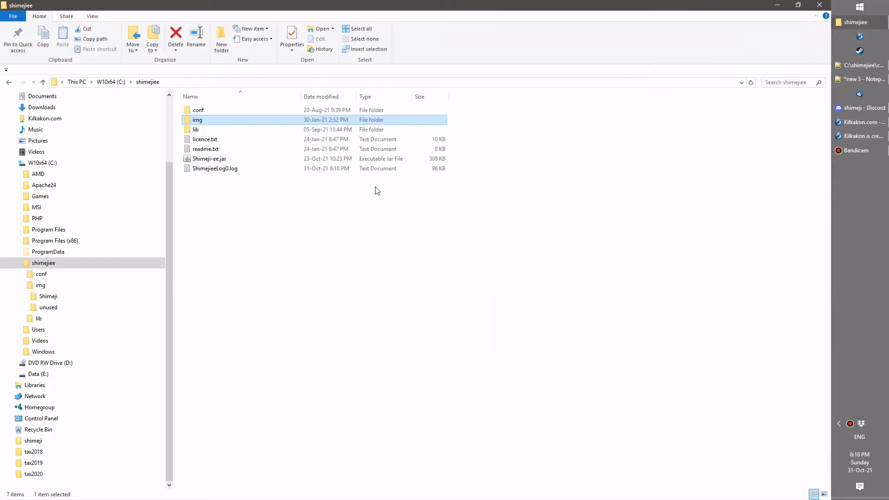
pyautogui.moveTo(195, 129)
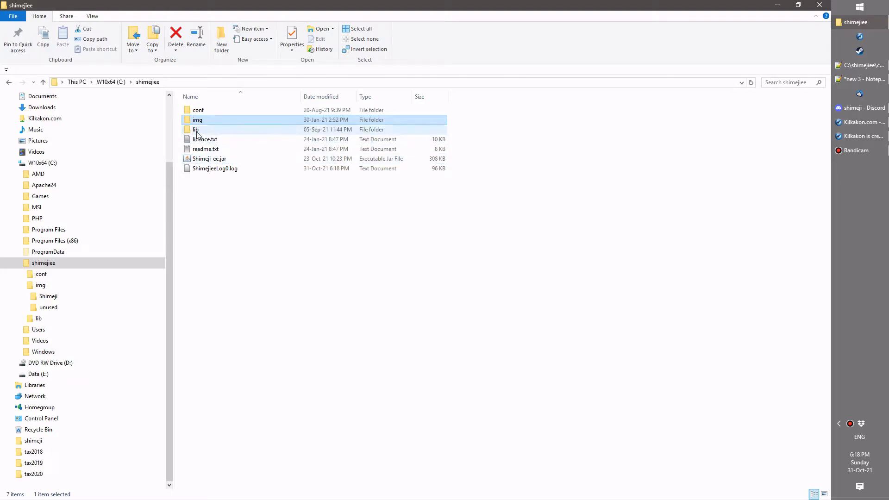
# Launch Shimeji-ee.jar from the shimejiee folder.
pyautogui.doubleClick(198, 110)
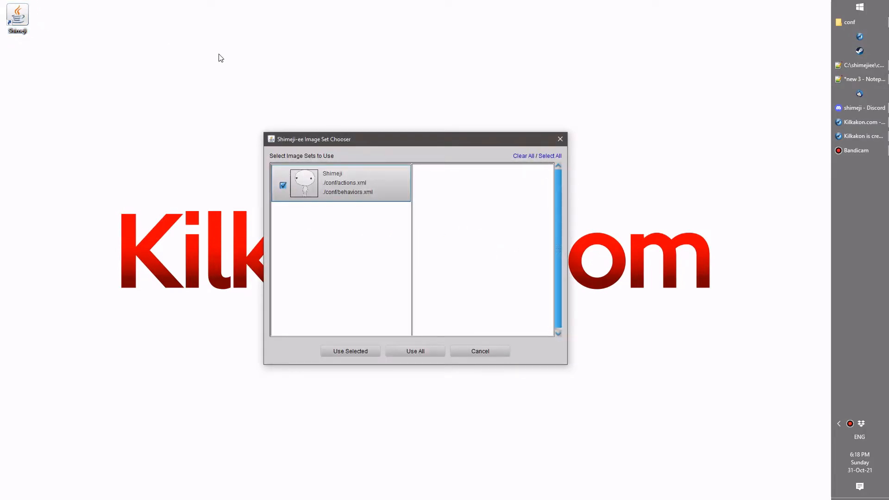
pyautogui.moveTo(286, 166)
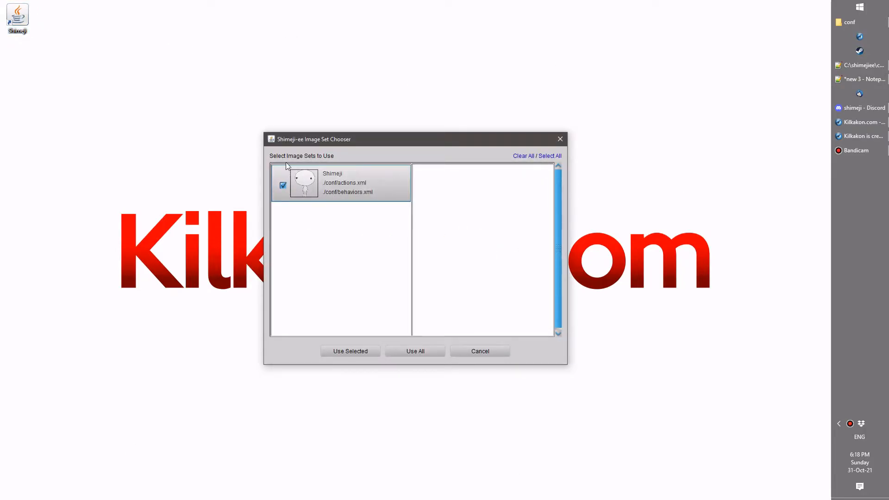
pyautogui.moveTo(353, 178)
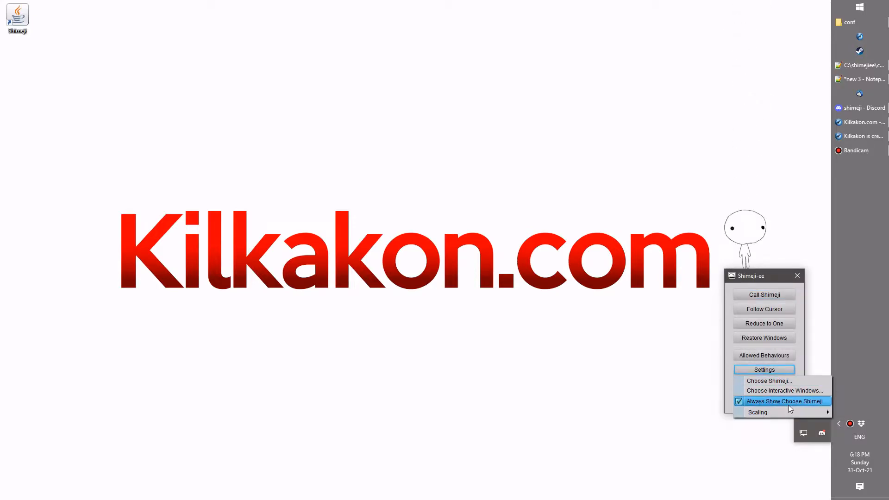
pyautogui.moveTo(805, 402)
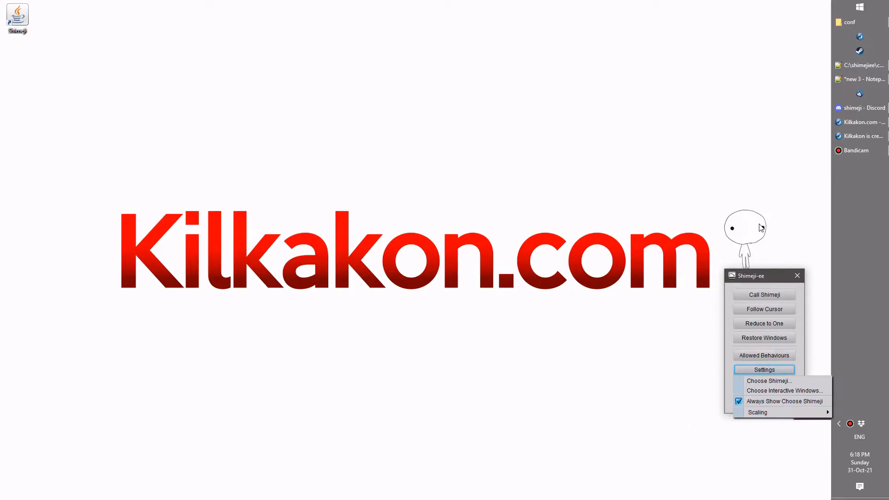
pyautogui.moveTo(793, 245)
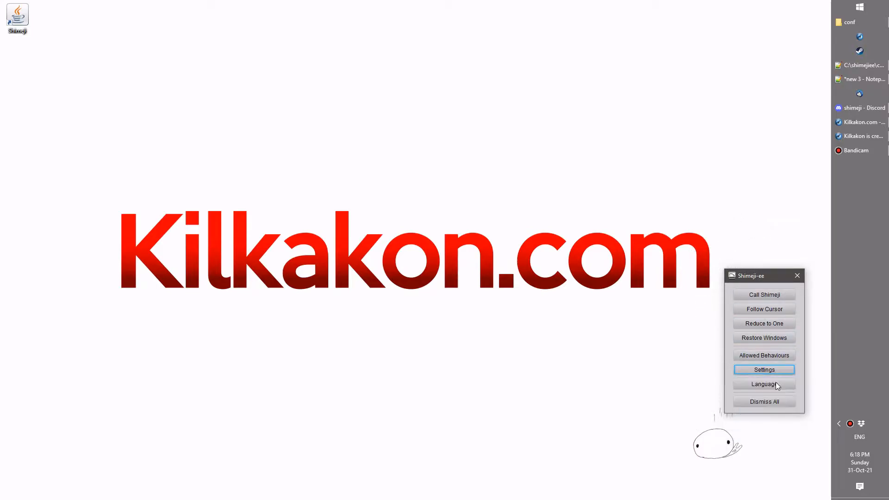
# Reopen the Image Set Chooser via Settings > Choose Shimeji.
pyautogui.click(763, 370)
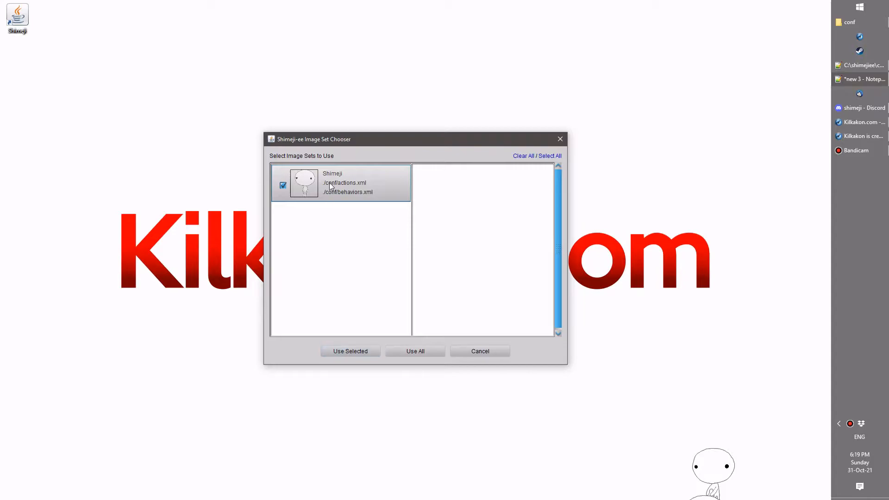
pyautogui.moveTo(481, 252)
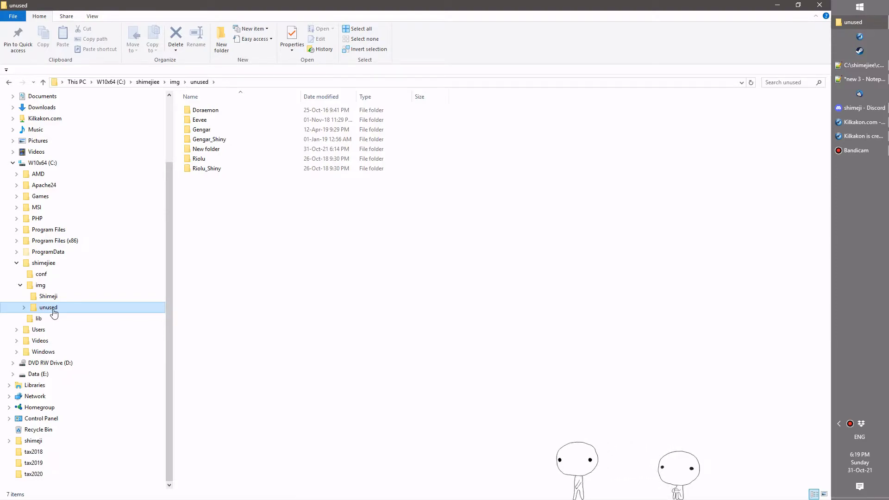
pyautogui.moveTo(40, 285)
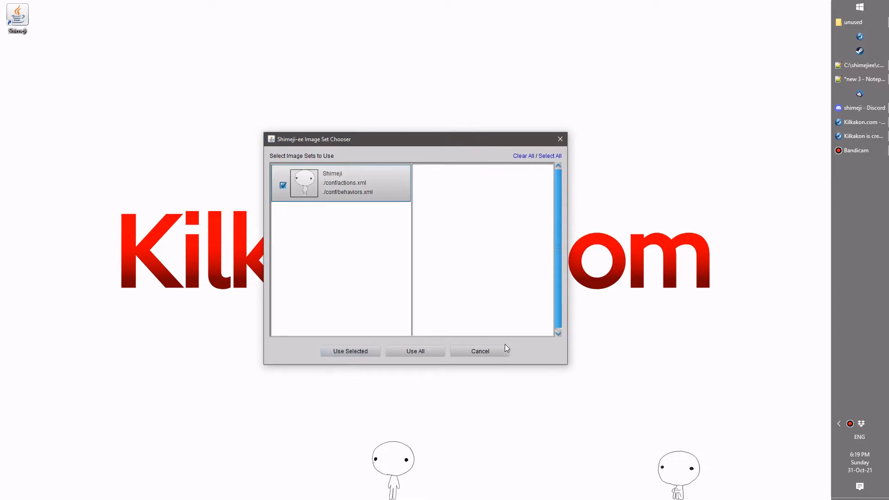
# Reveal Statistics for a Shimeji from its context menu.
pyautogui.rightClick(678, 470)
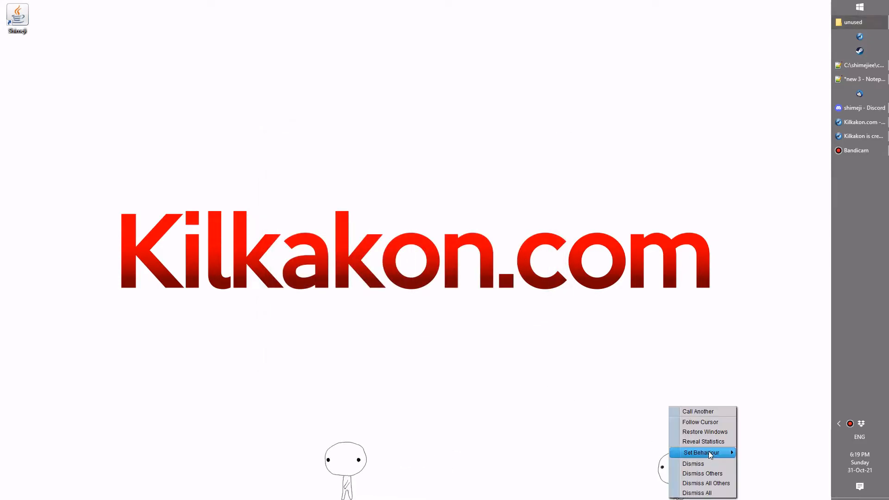
pyautogui.click(703, 441)
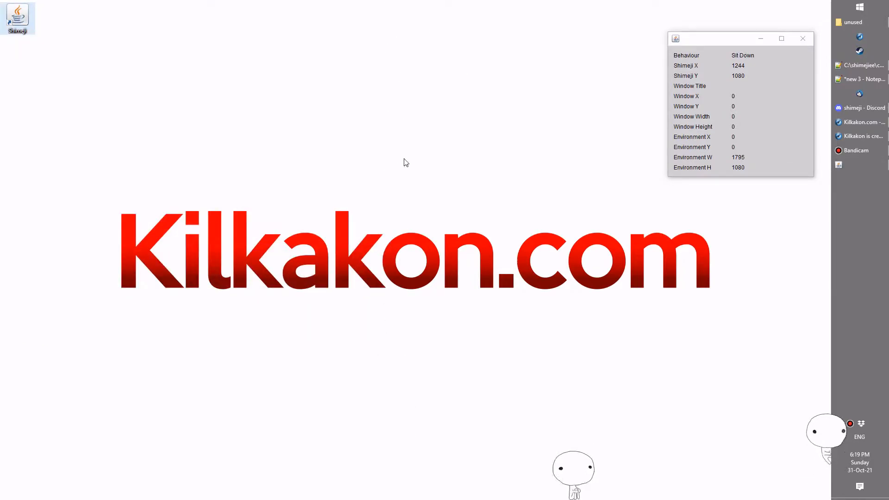
pyautogui.moveTo(413, 318)
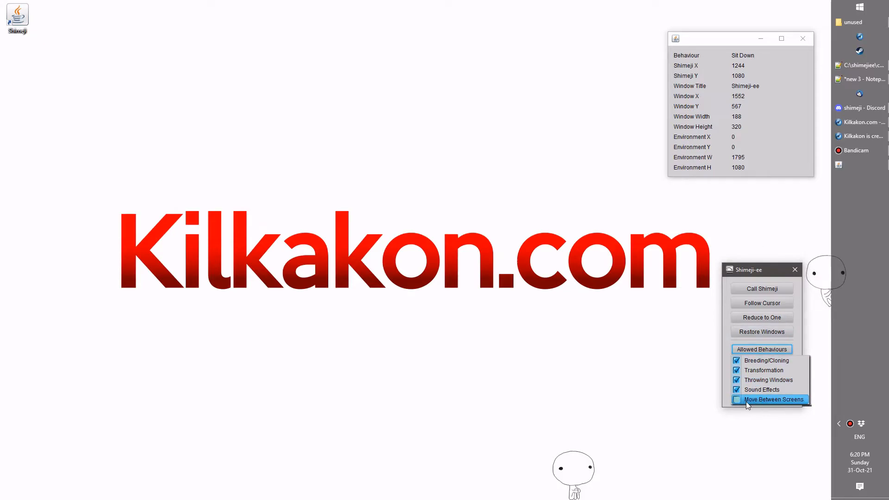
# Toggle Move Between Screens, reveal another pet's statistics, and close the extra window.
pyautogui.click(761, 348)
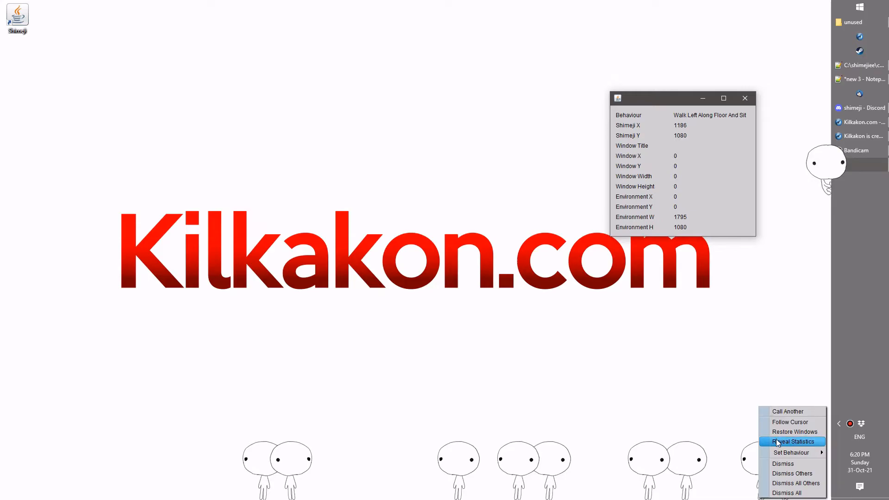
pyautogui.click(792, 442)
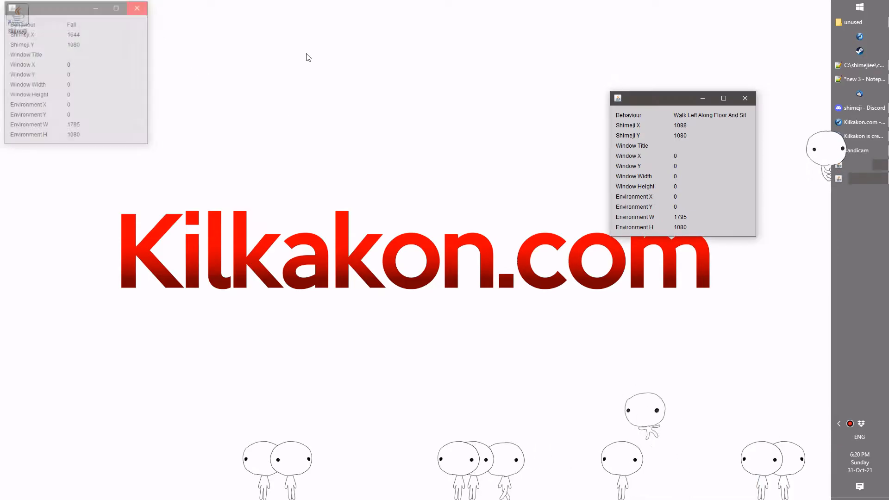
pyautogui.click(136, 8)
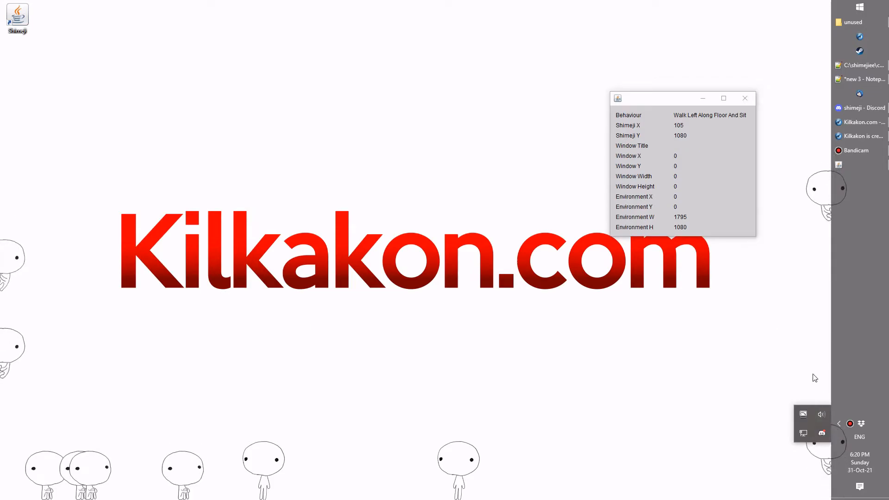
# Open the Shimeji-ee control panel from the tray icon.
pyautogui.rightClick(821, 433)
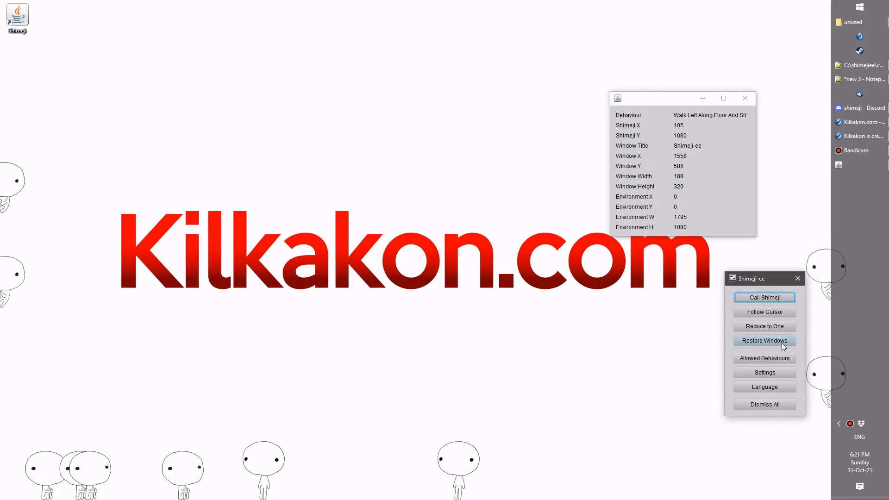
pyautogui.moveTo(705, 286)
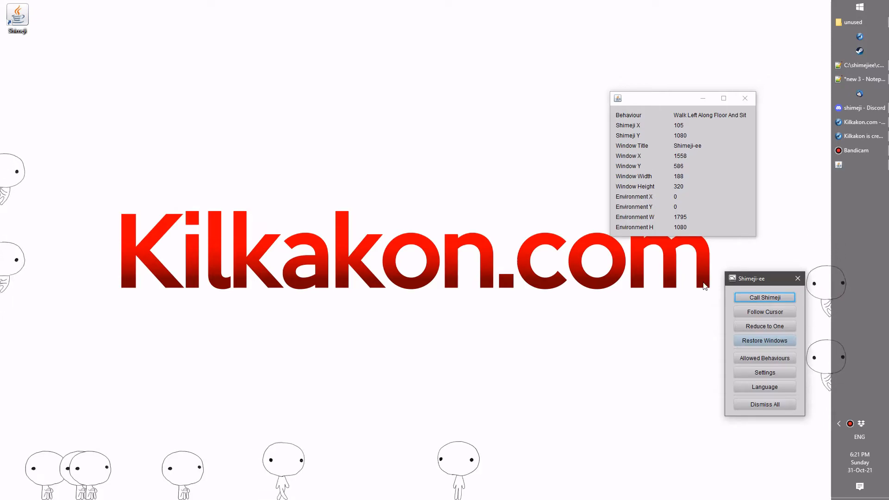
# Choose Dismiss All Others from a Shimeji's context menu.
pyautogui.rightClick(454, 465)
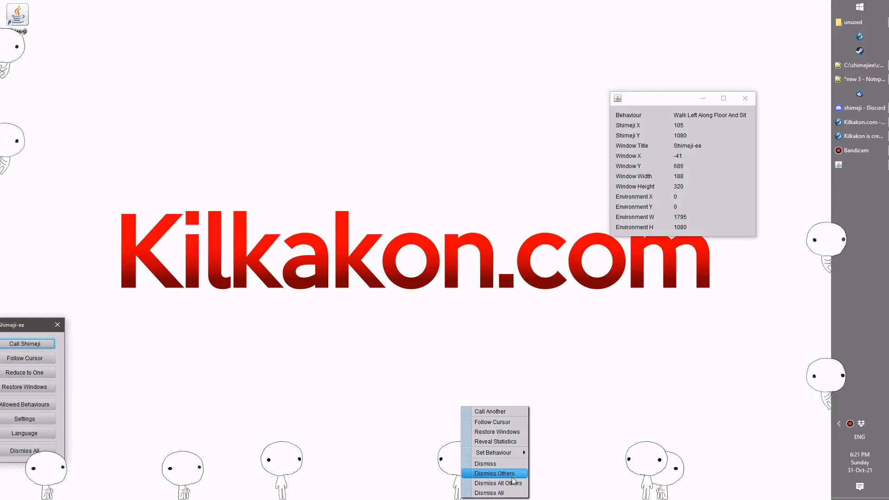
pyautogui.moveTo(498, 483)
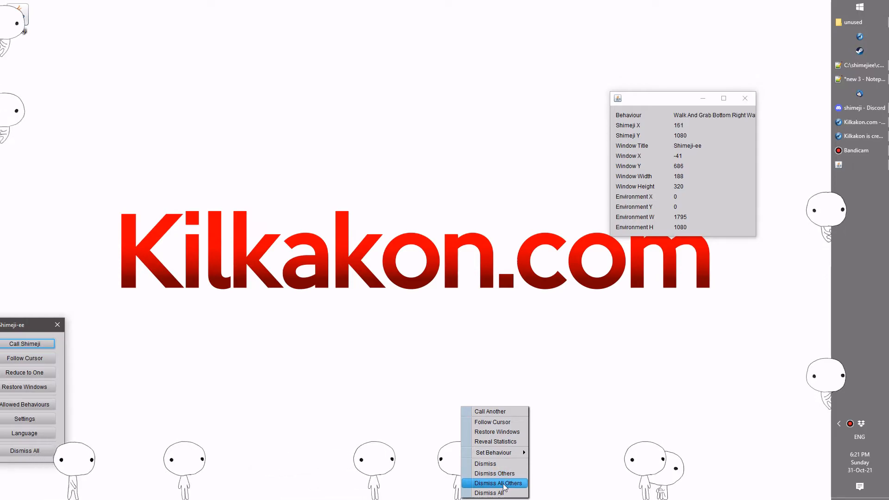
pyautogui.click(497, 483)
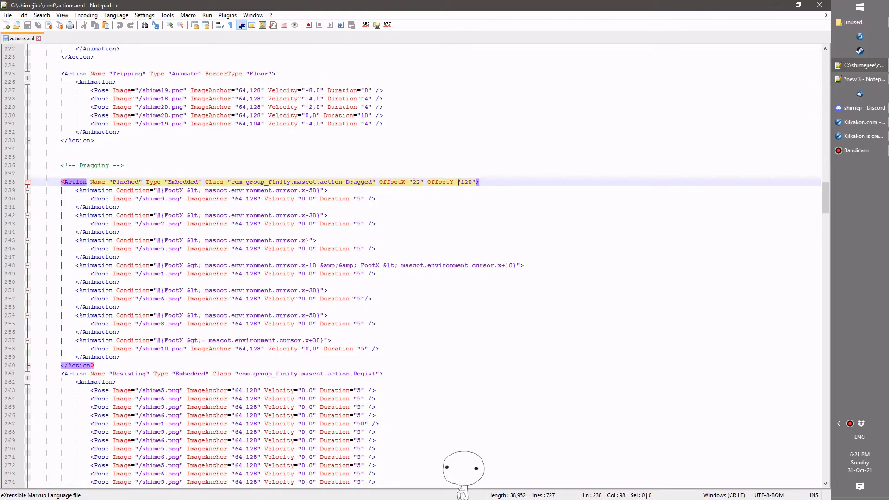
# Select the Pinched action's OffsetY value (120) in actions.xml.
pyautogui.doubleClick(465, 181)
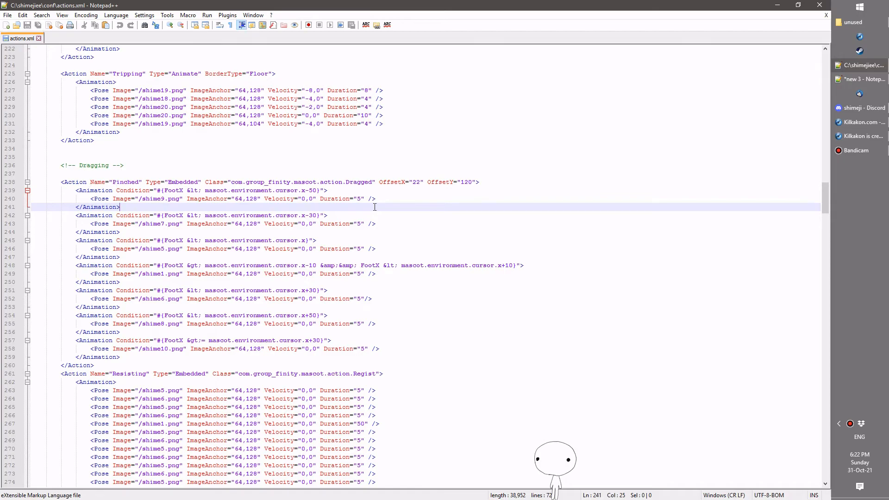
pyautogui.moveTo(535, 125)
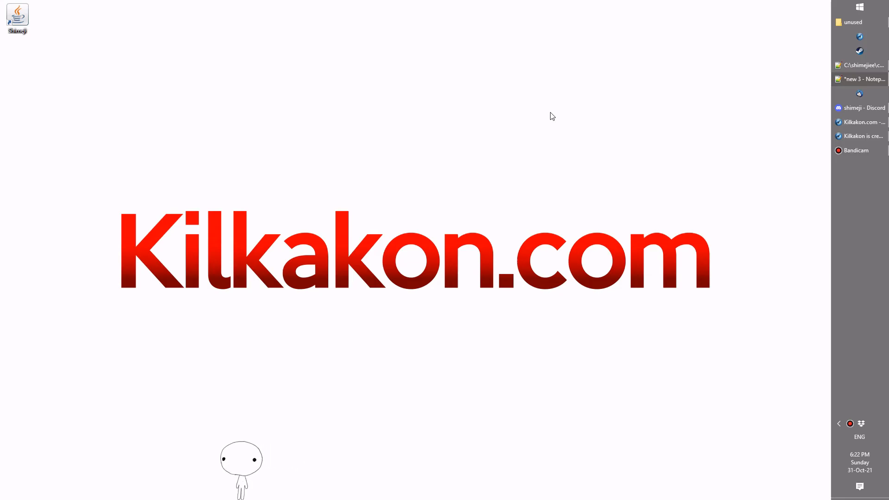
# Bring Kilkakon's Patreon page with $1, $5 and $10 tiers forward.
pyautogui.click(863, 136)
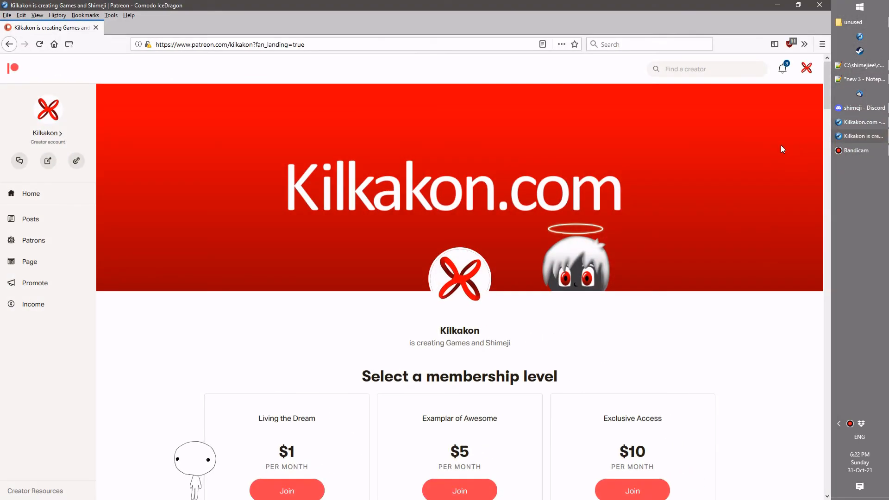
pyautogui.moveTo(569, 111)
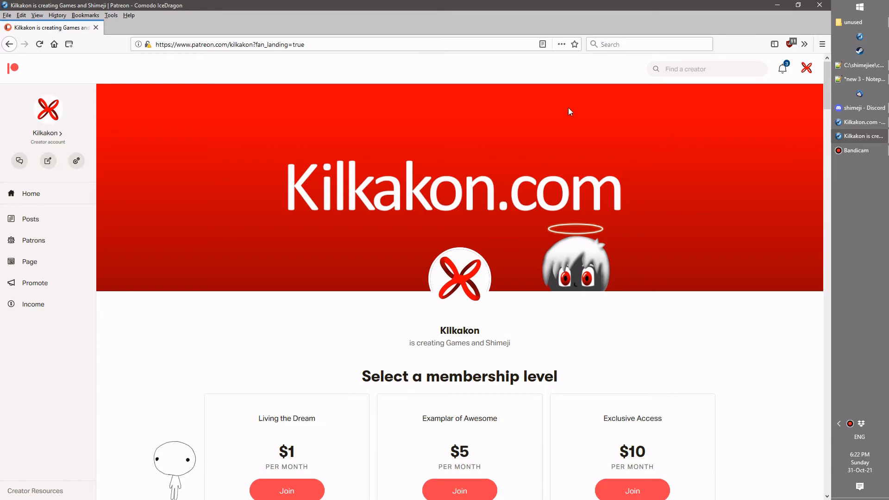
pyautogui.moveTo(709, 60)
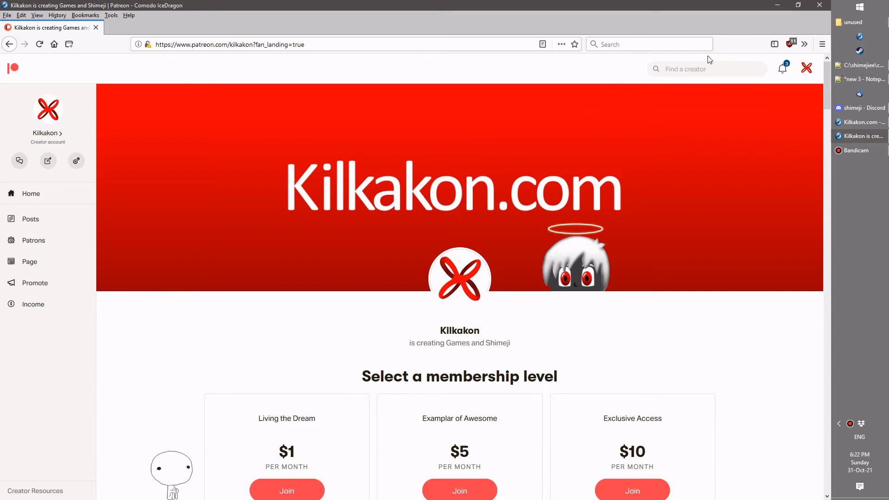